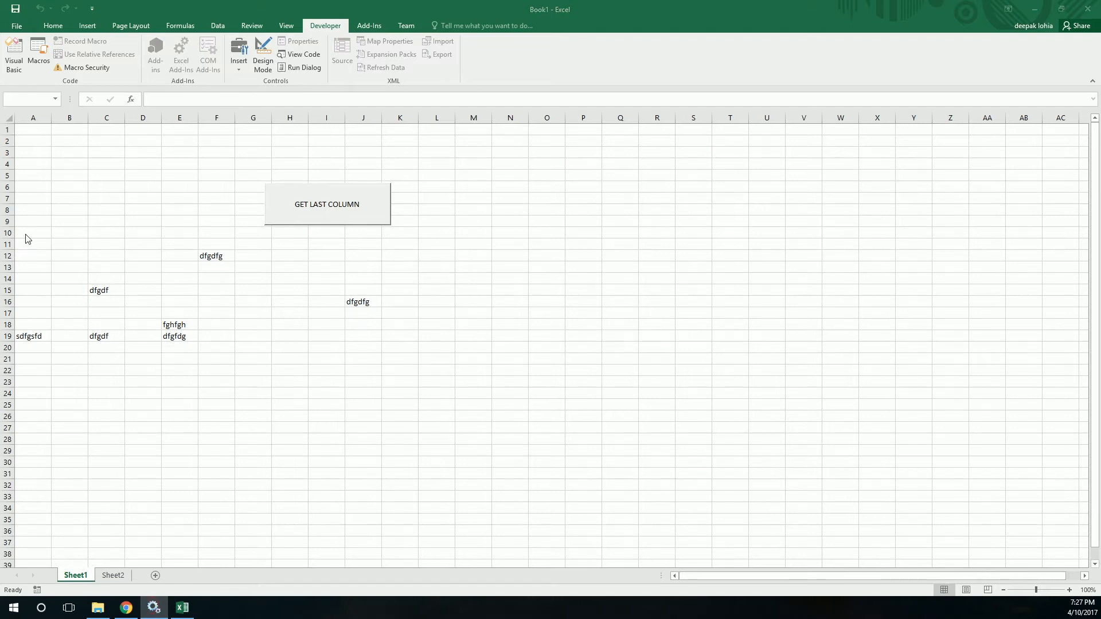
mouse_move(442, 401)
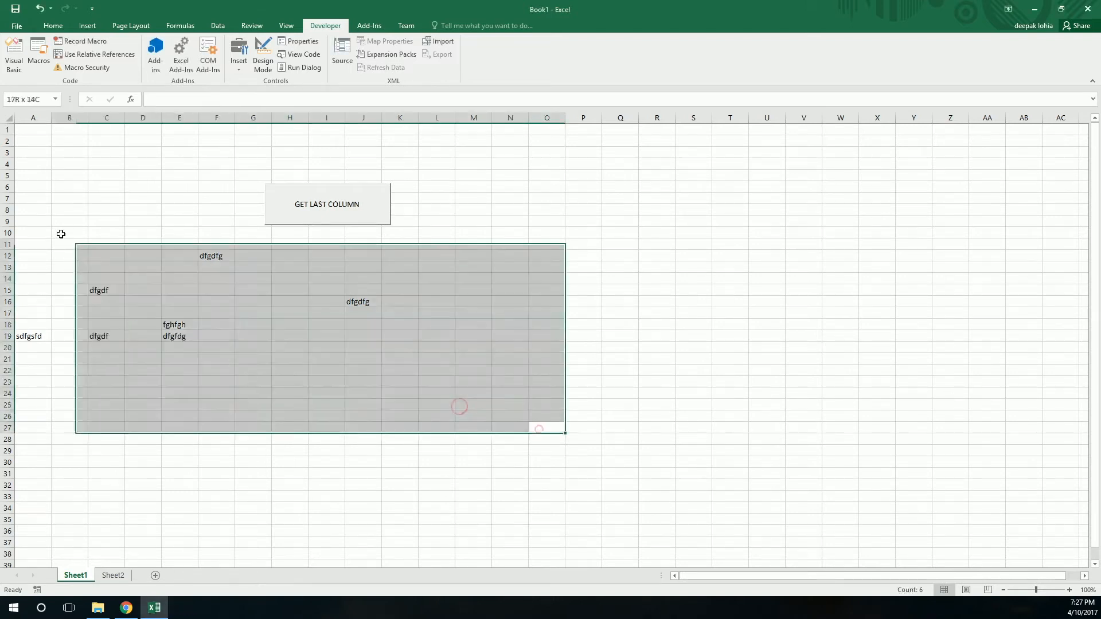
Step: Clear the scattered test entries from Sheet1 and head to the Visual Basic editor
left_click(325, 204)
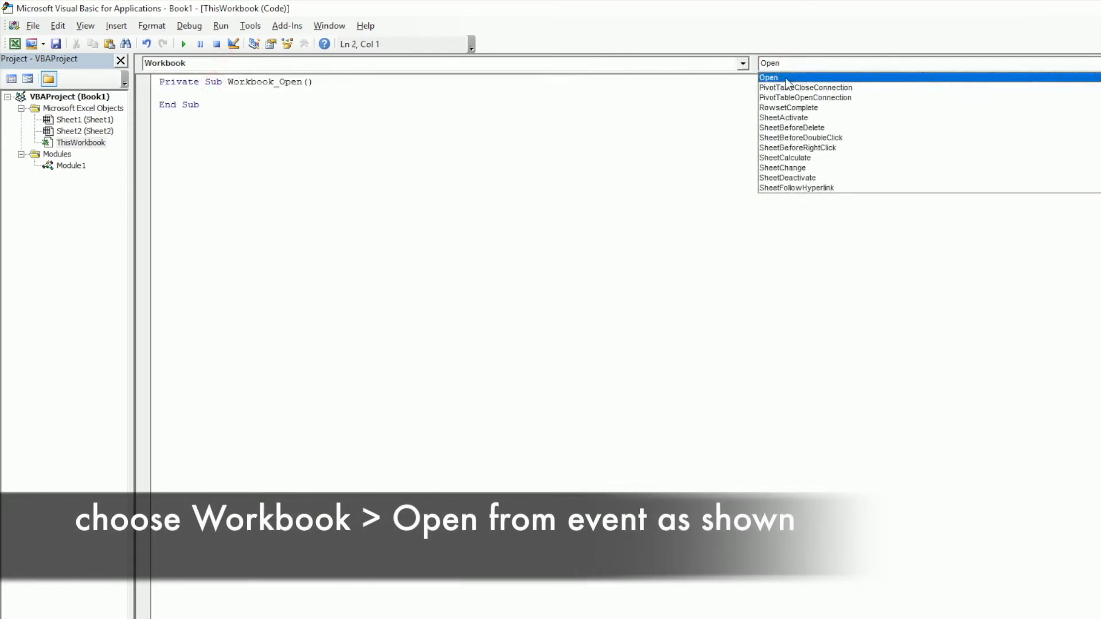
Step: Create the Workbook_Open event in ThisWorkbook and start a msgbox statement inside it
left_click(768, 77)
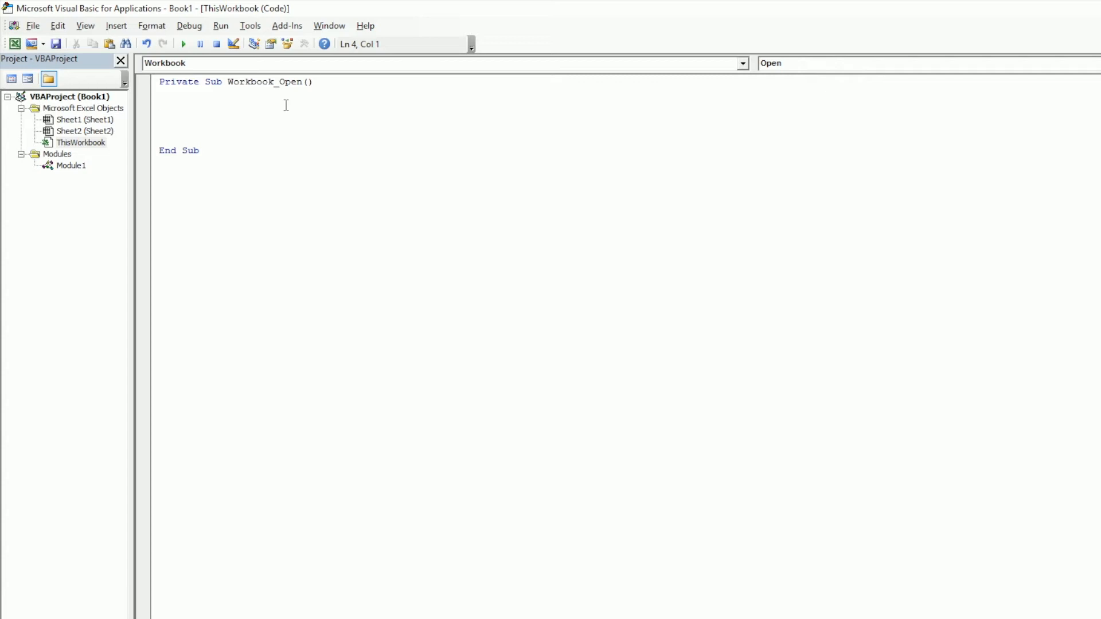
type("msgbox")
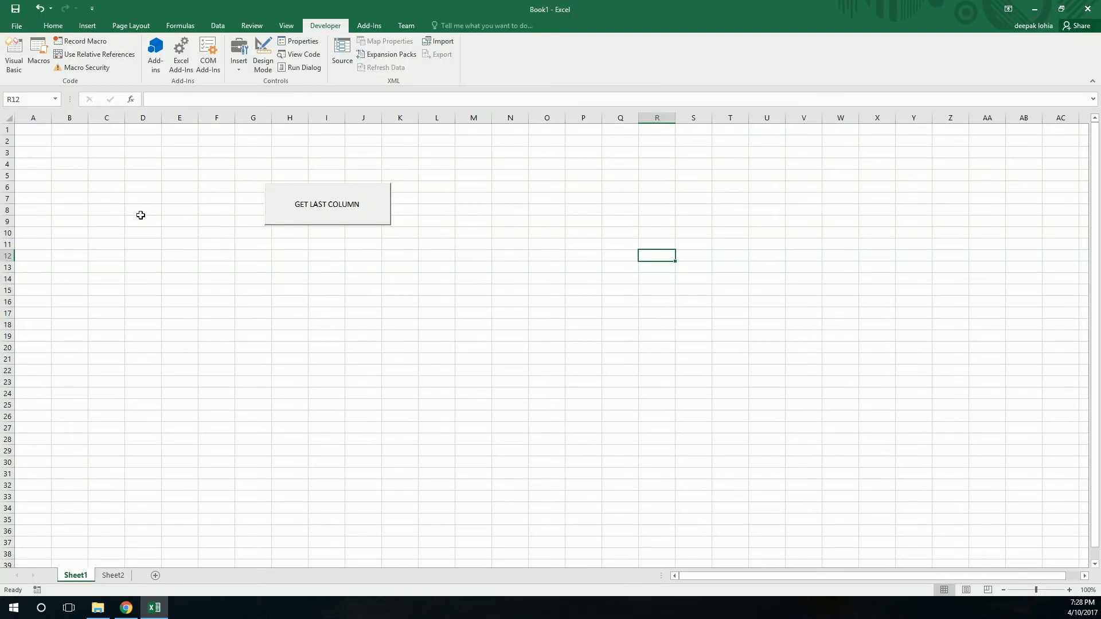
mouse_move(193, 129)
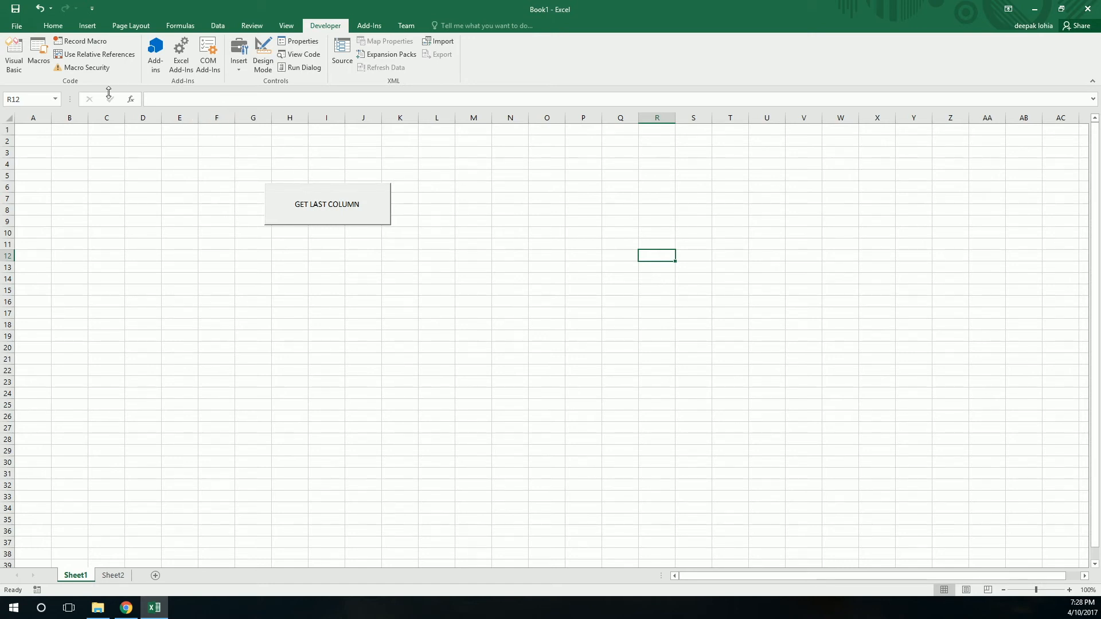
Step: Show the File backstage Info page for the unsaved Book1
left_click(15, 25)
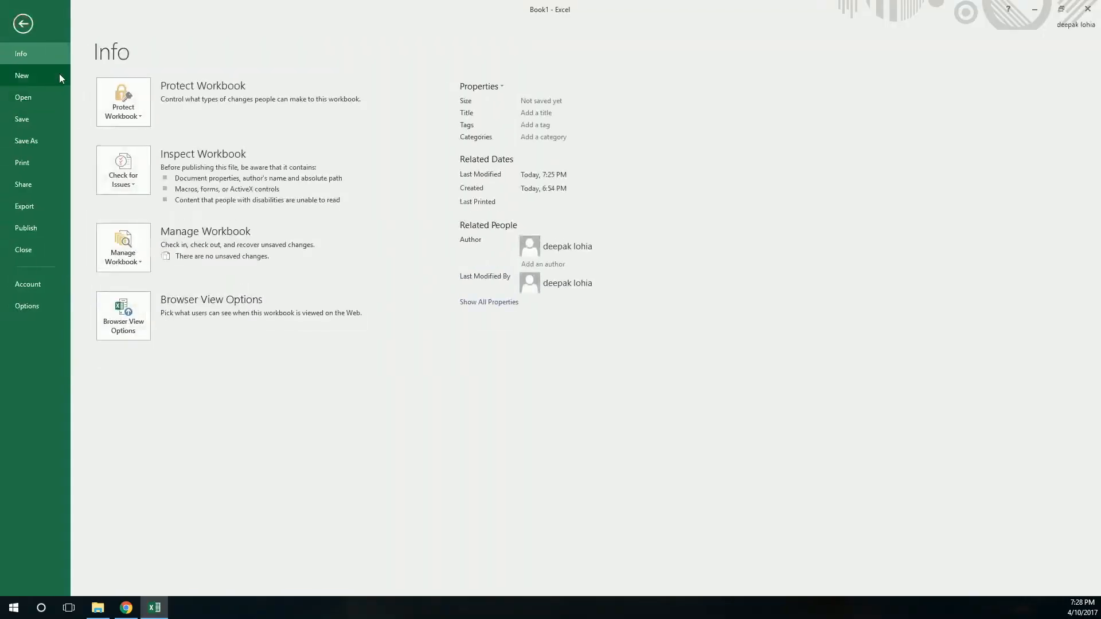
Step: Save Book1 to the Desktop as an Excel Macro-Enabled Workbook (.xlsm)
left_click(27, 140)
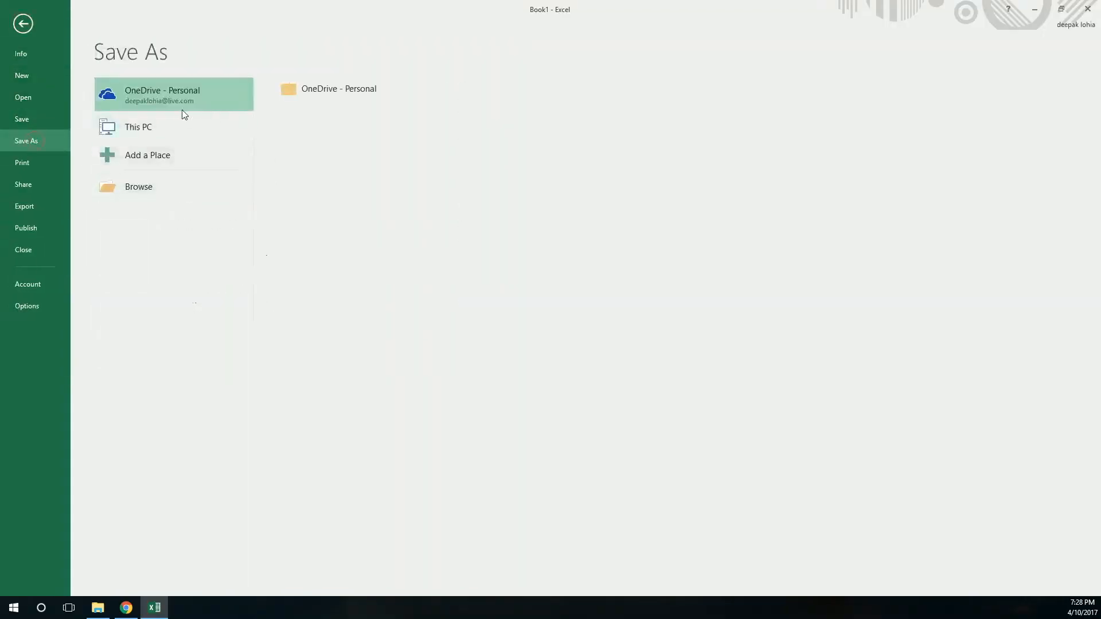
left_click(139, 126)
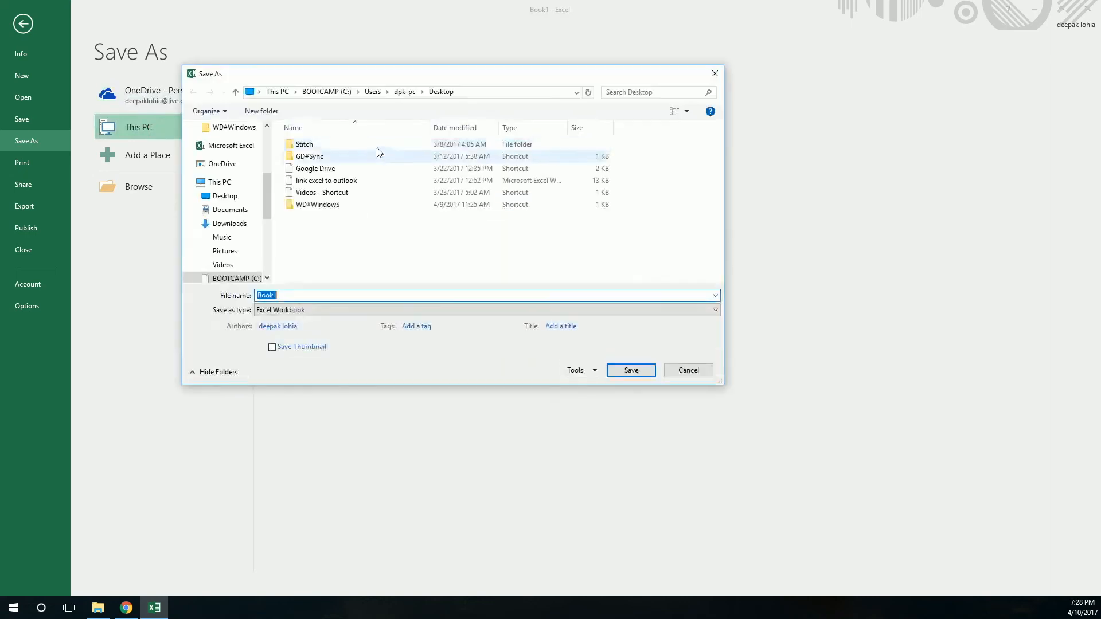
left_click(487, 310)
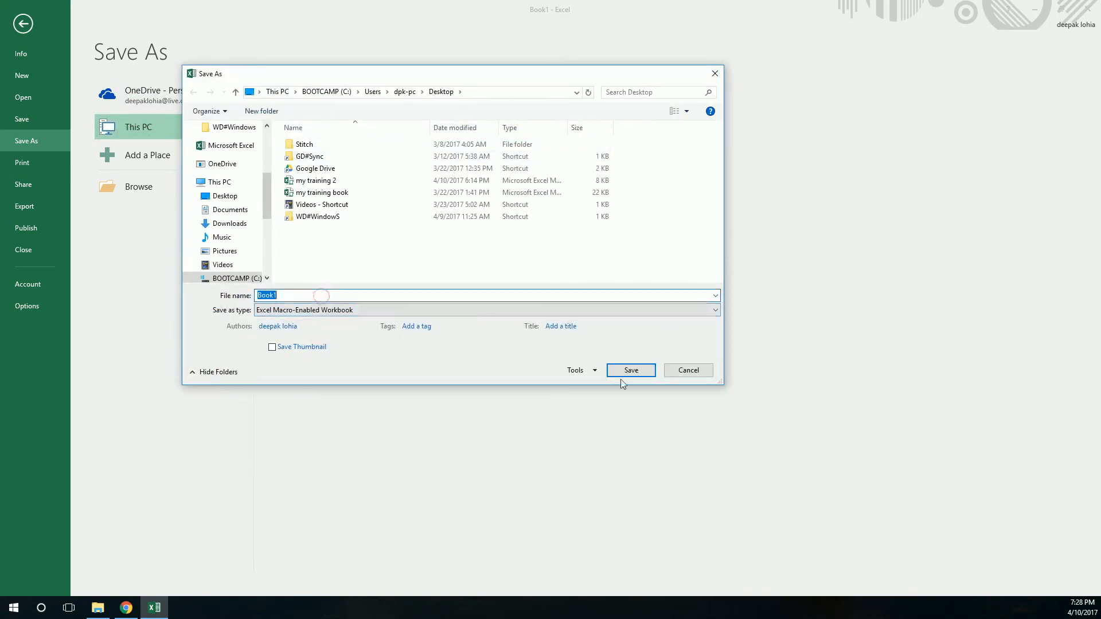
left_click(630, 371)
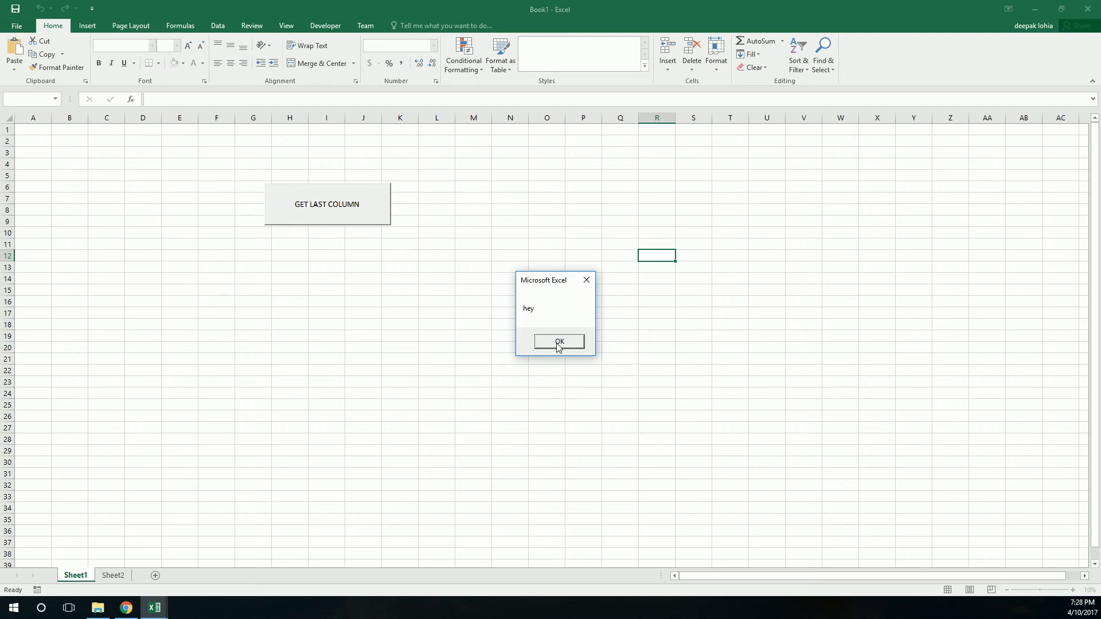
Step: Dismiss the "hey" message box and return to Book1.xlsm's macro code
left_click(559, 341)
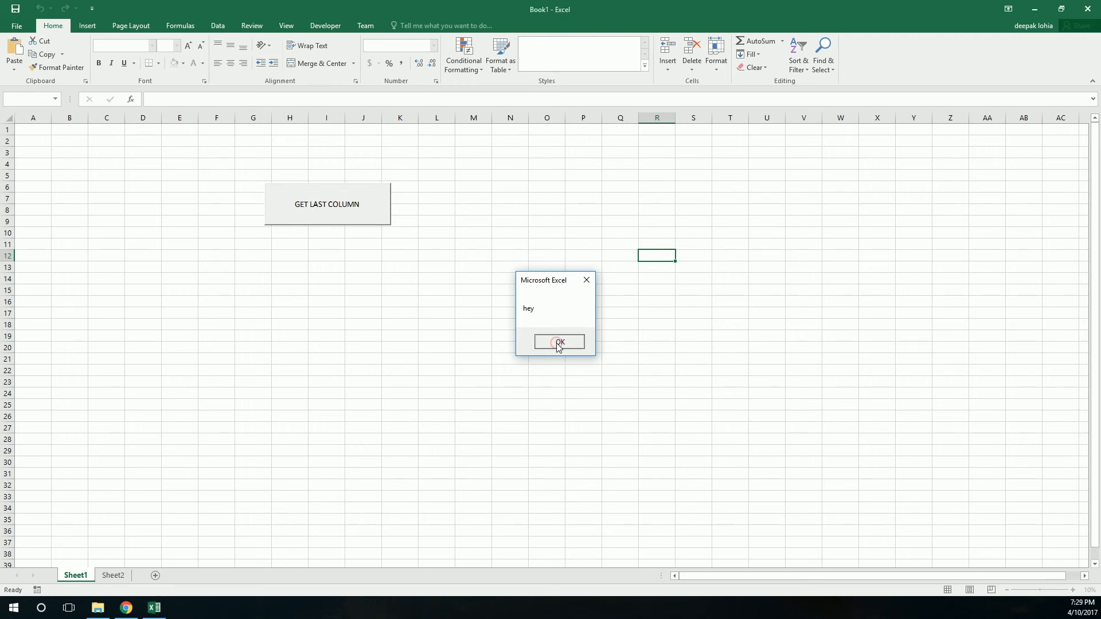
left_click(559, 342)
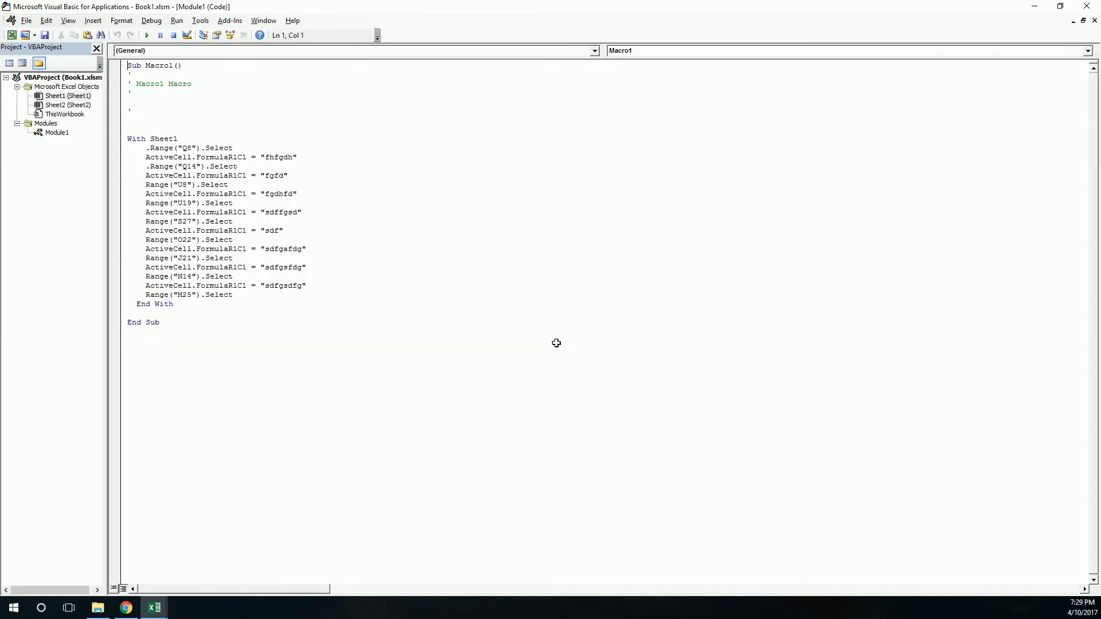
Step: Add a "call maxcroname" line above the hey MsgBox in ThisWorkbook's Workbook_Open
left_click(67, 105)
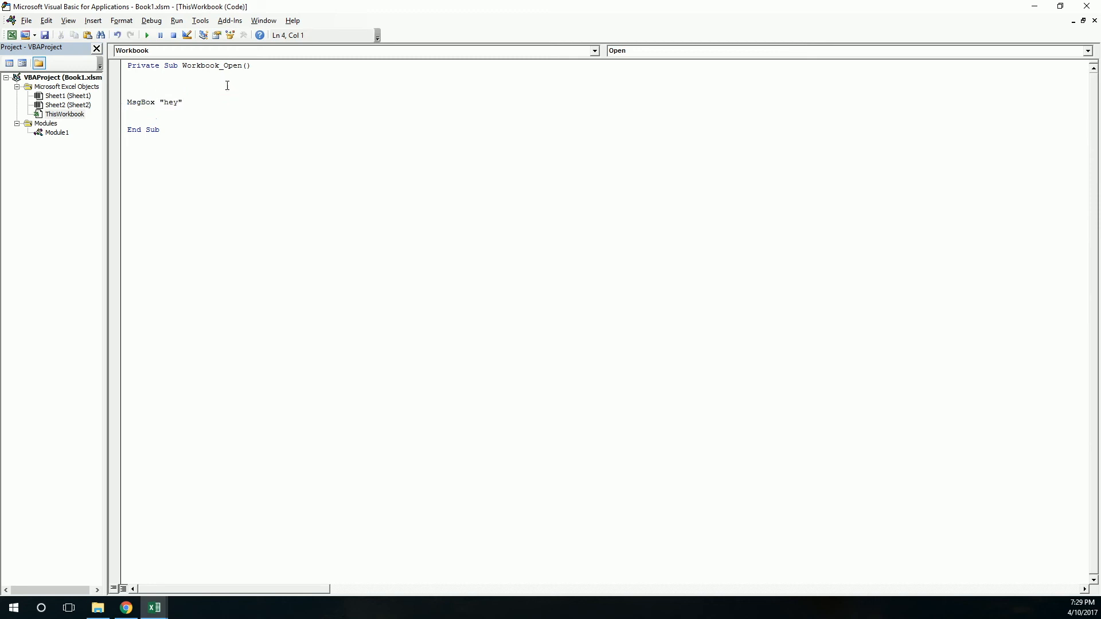
type("call maxc")
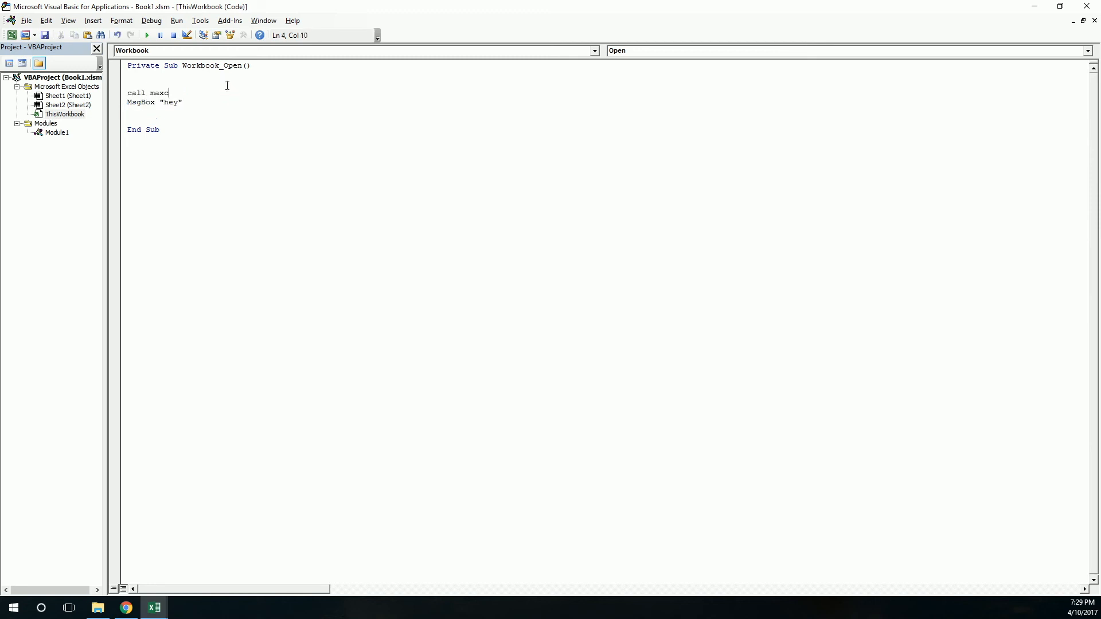
type("roname")
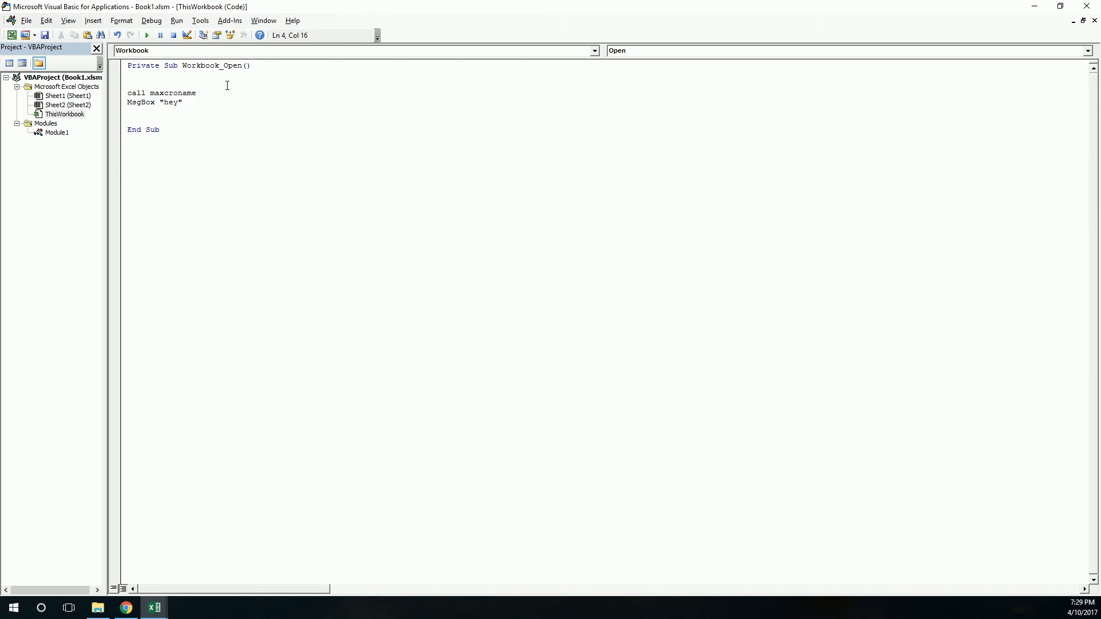